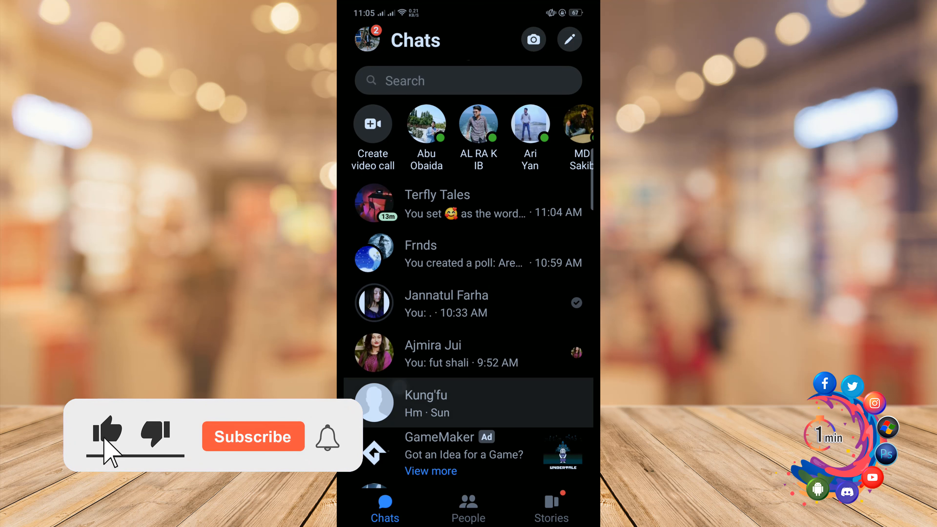
Enter the Terfly Tales chat and reveal its extra sharing options, Location and Create room
click(253, 436)
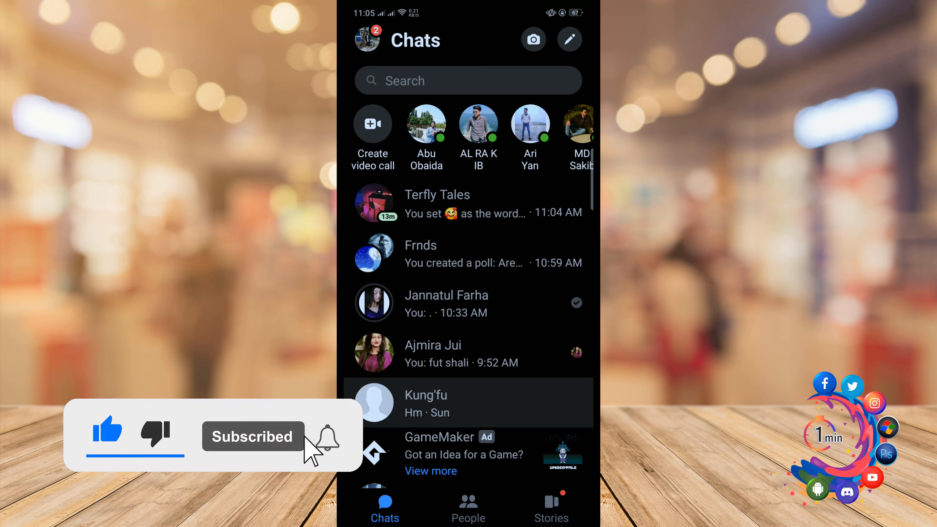
click(326, 437)
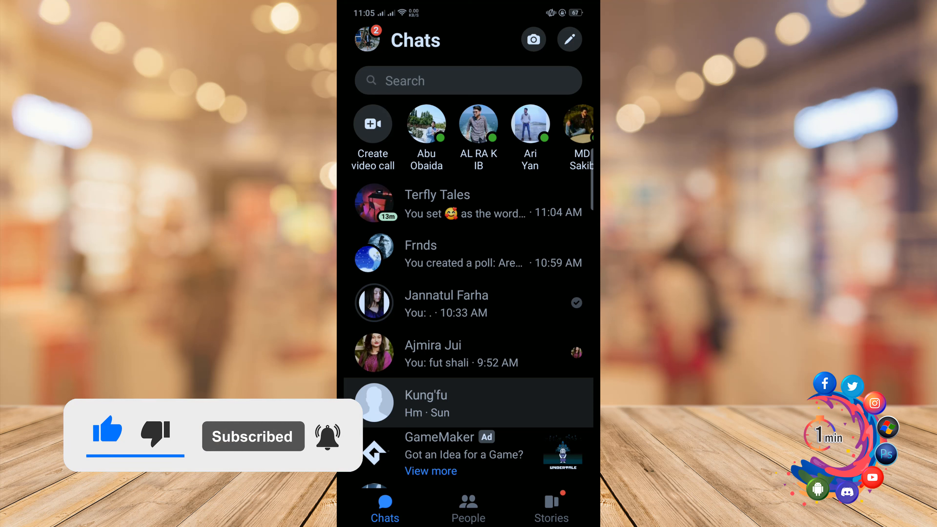
click(437, 203)
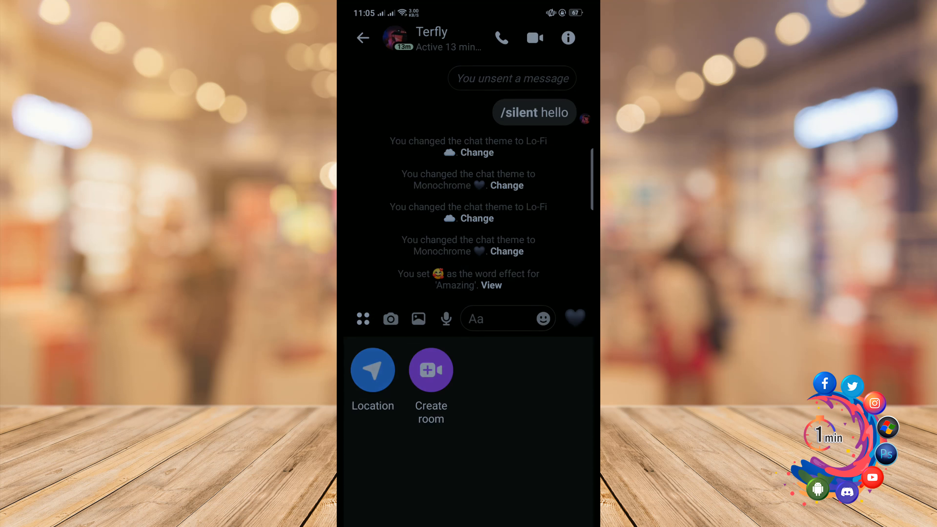
Start location sharing and focus the 'Find a place or address' search, listing nearby places like Tangail
click(372, 369)
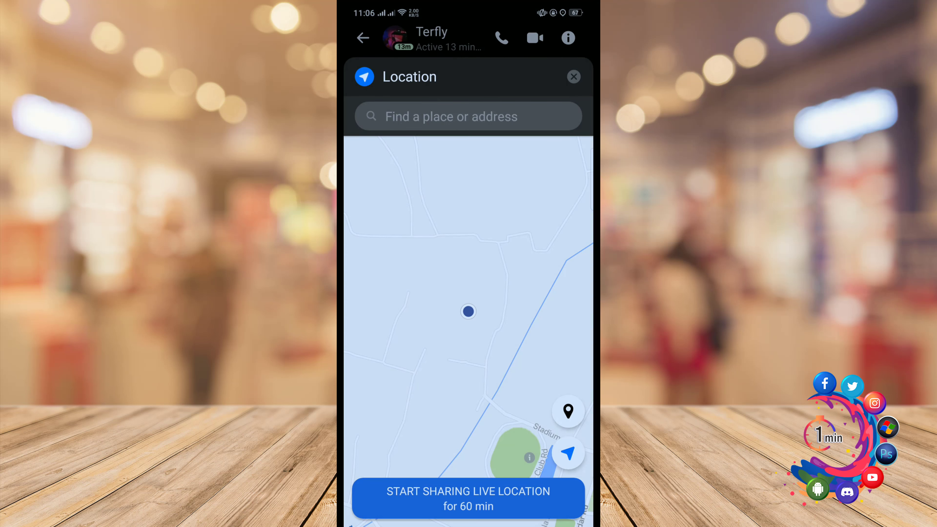
click(468, 116)
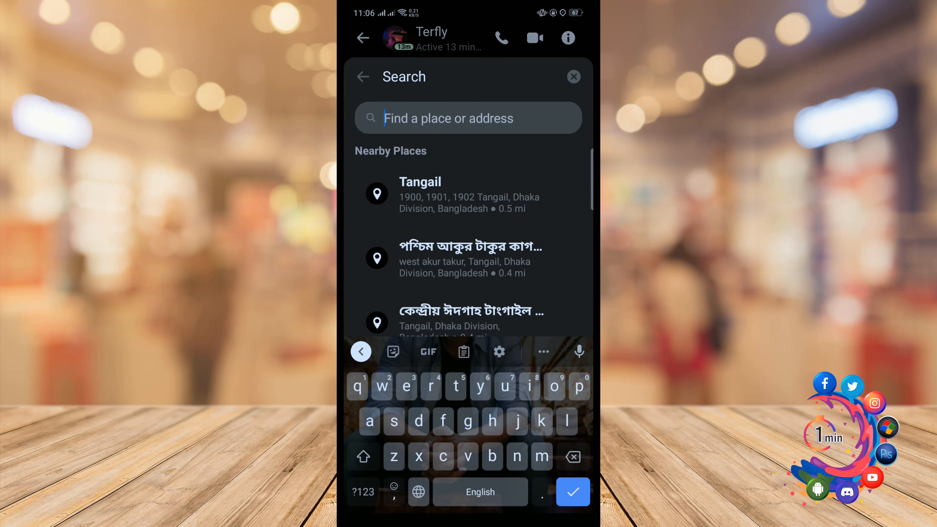